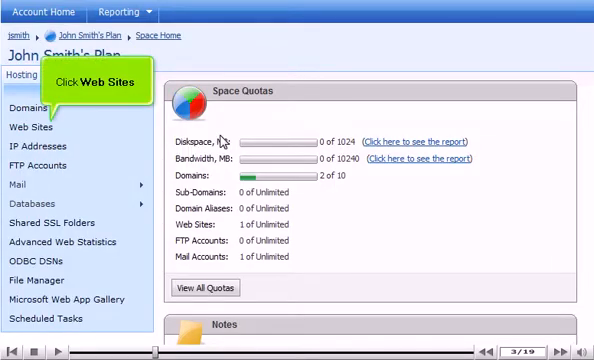
- Bring up the list of web sites in John Smith's Plan
left_click(32, 124)
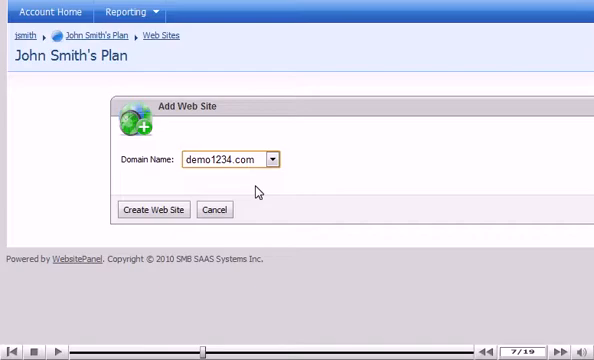
- Create the demo1234.com web site and start it from its properties status panel
left_click(152, 210)
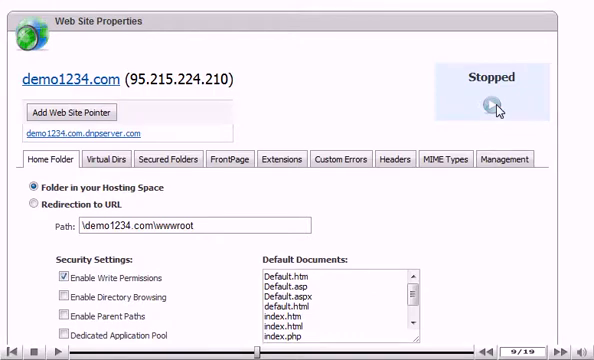
left_click(488, 104)
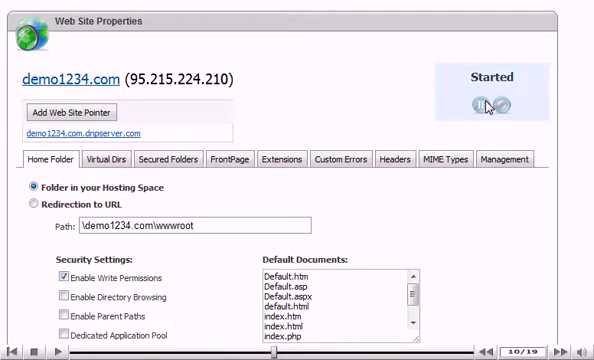
- Review the Home Folder settings, then show the site's empty Virtual Dirs list
scroll("down", 3)
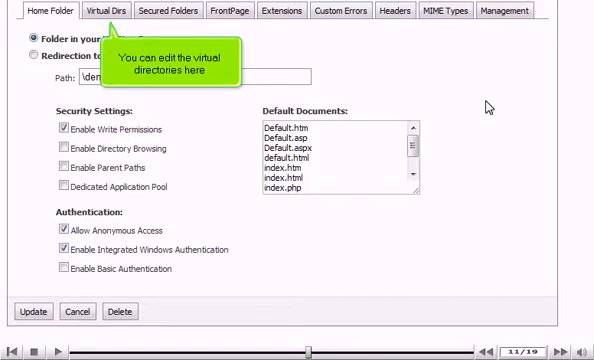
left_click(110, 12)
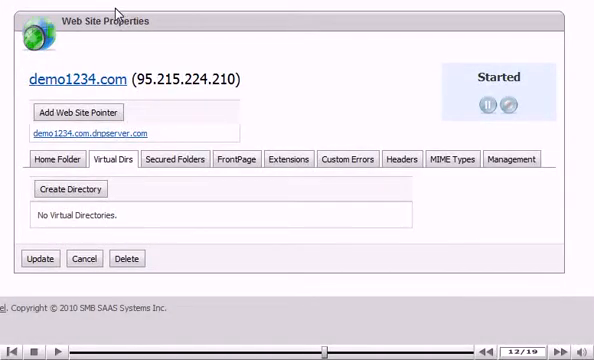
- Review the FrontPage, Extensions, Custom Errors, Headers and MIME Types settings for demo1234.com
left_click(234, 160)
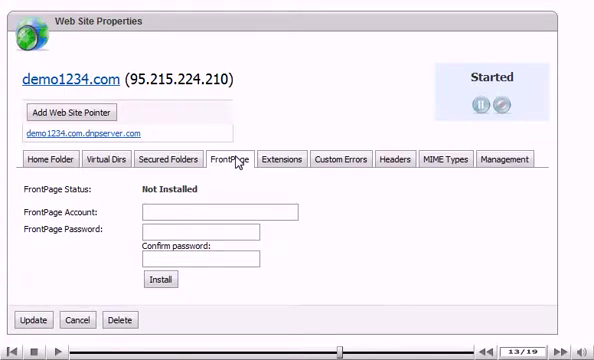
left_click(284, 158)
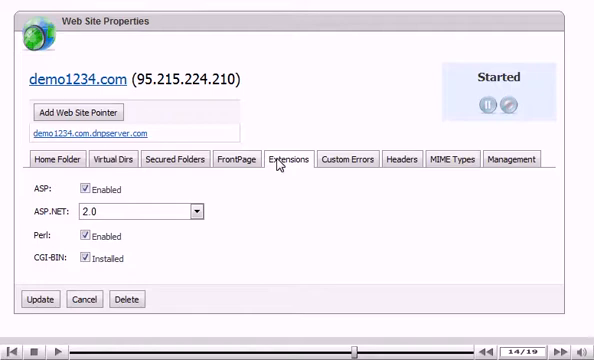
left_click(346, 160)
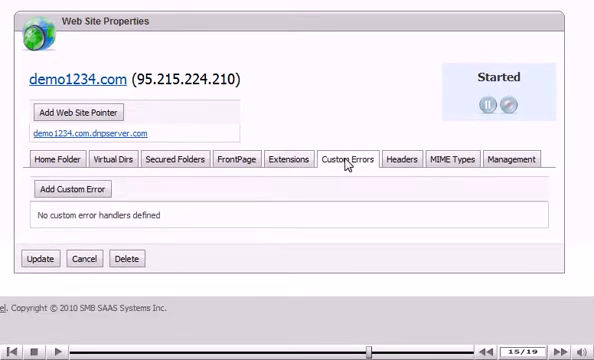
left_click(400, 158)
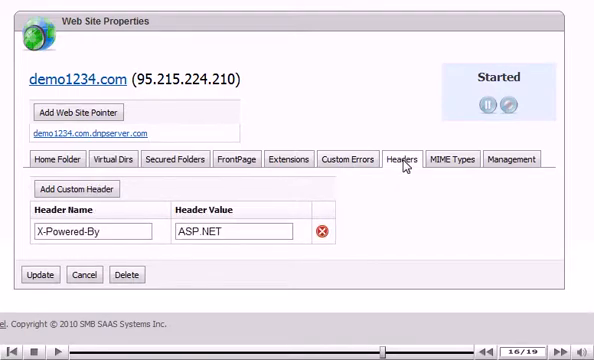
left_click(458, 156)
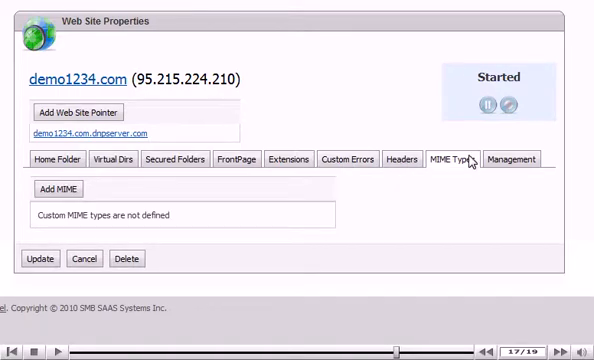